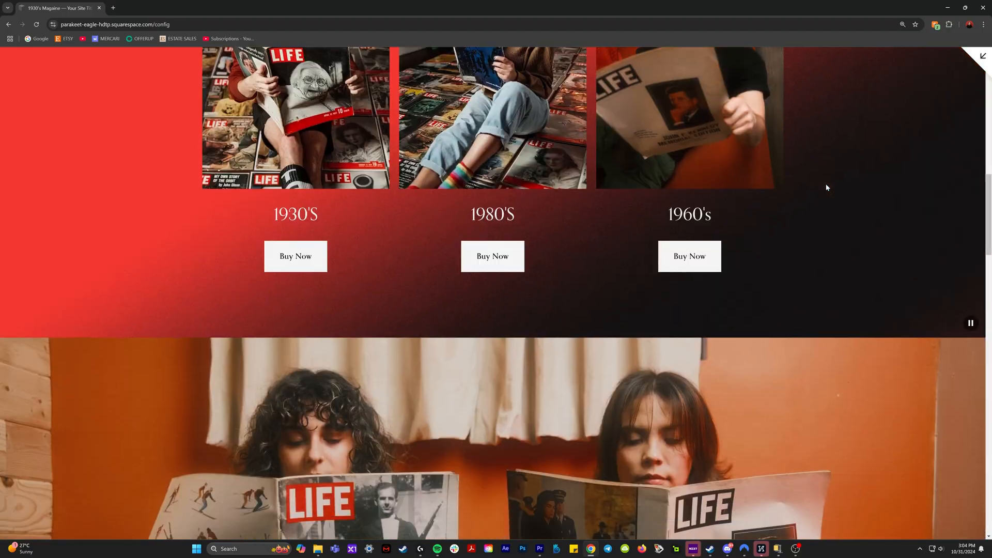
pyautogui.scroll(-3)
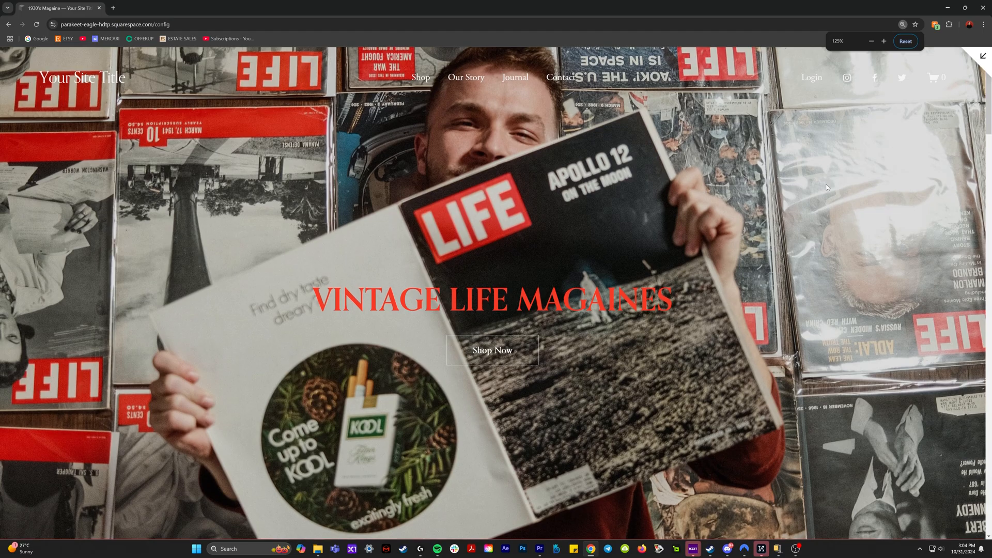
pyautogui.scroll(-3)
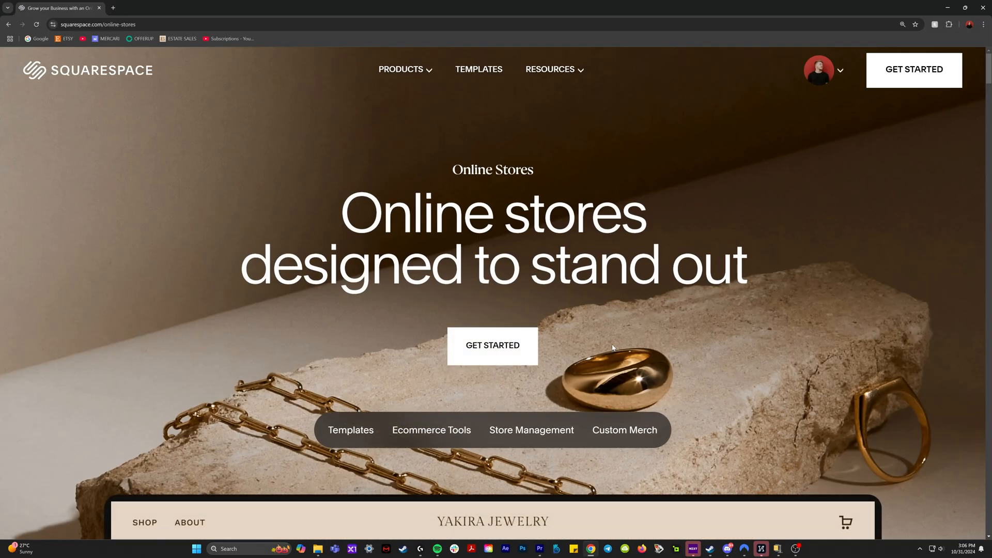
pyautogui.scroll(-3)
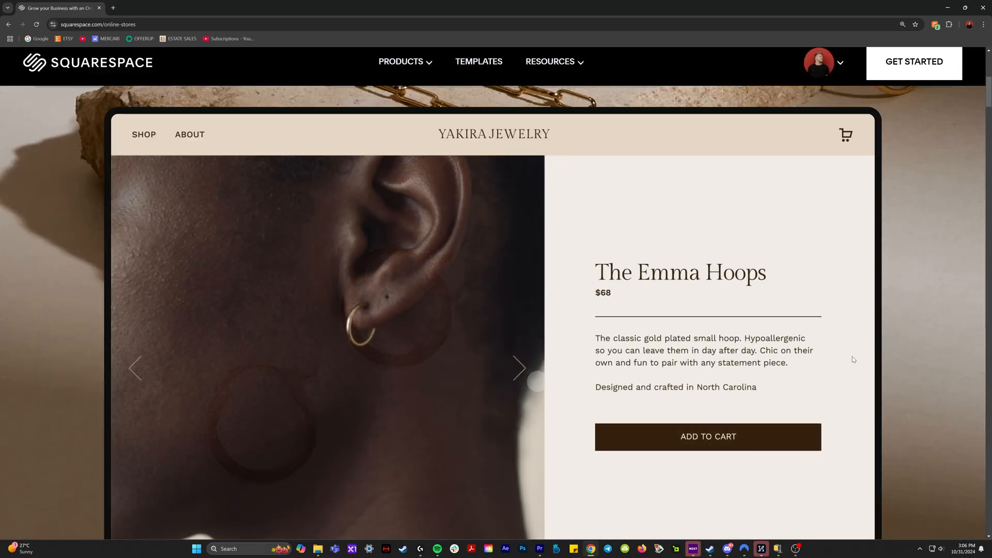